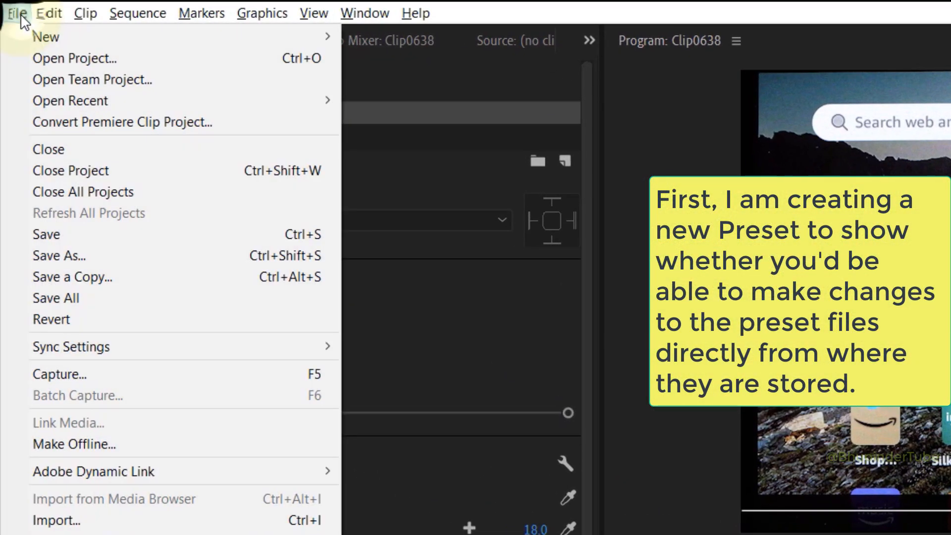
mouse_move(45, 36)
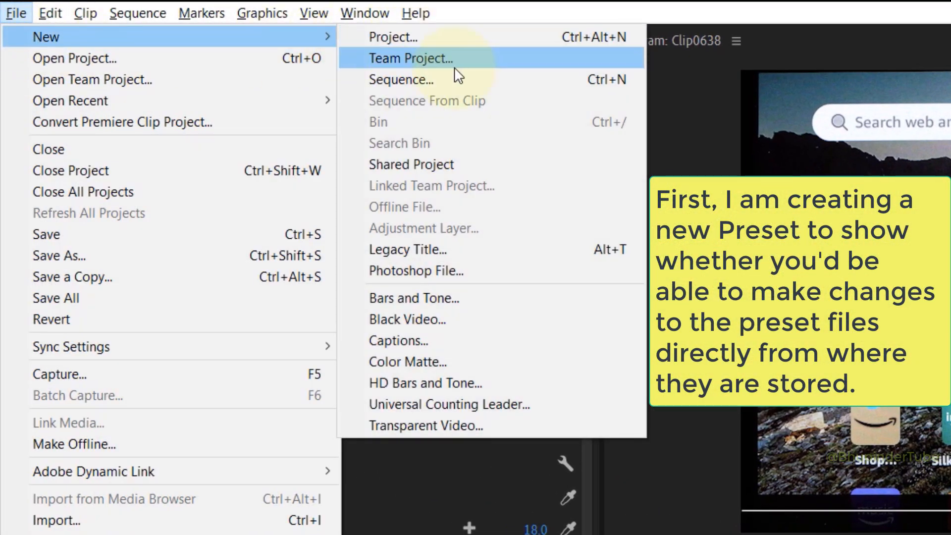
Open the New Sequence dialog from the File menu
click(400, 79)
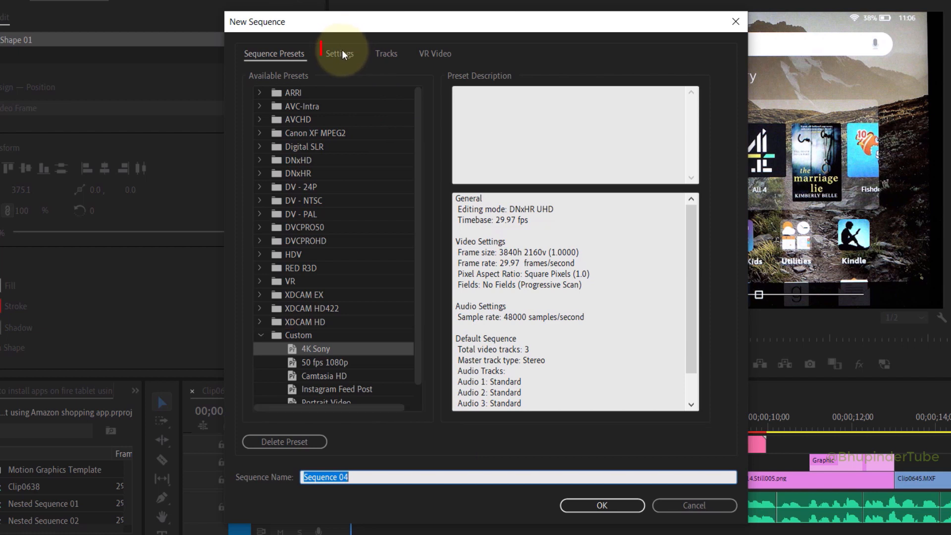
Save the sequence settings as Custom preset 'test', then cancel the New Sequence dialog
click(339, 53)
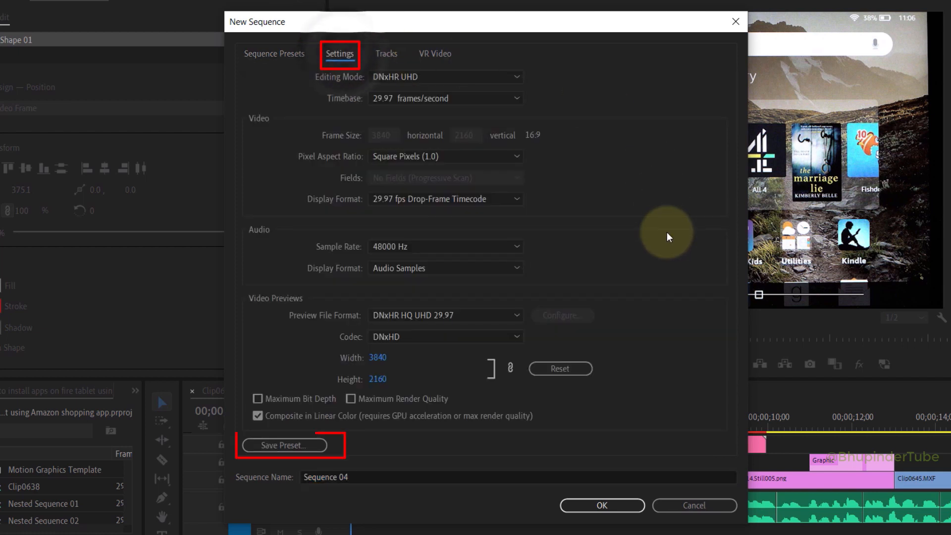
click(283, 445)
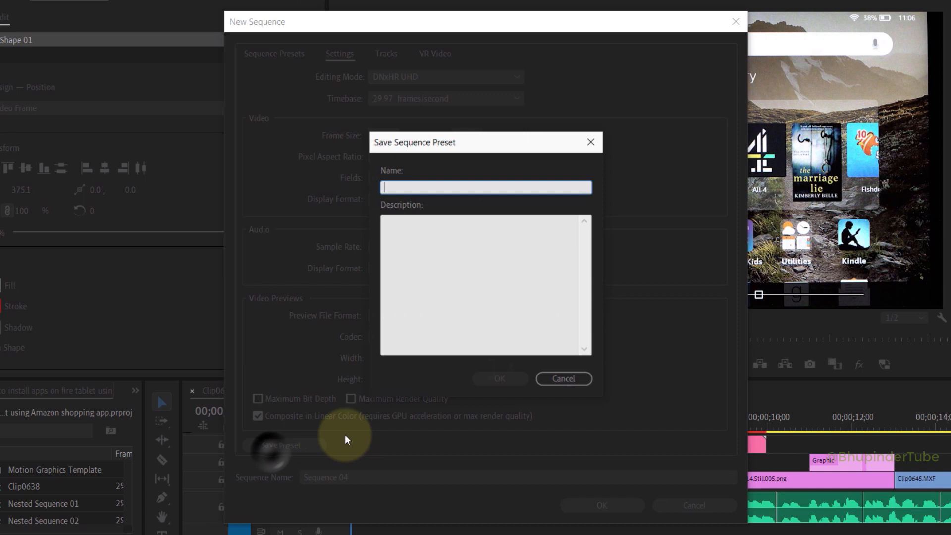
text(test)
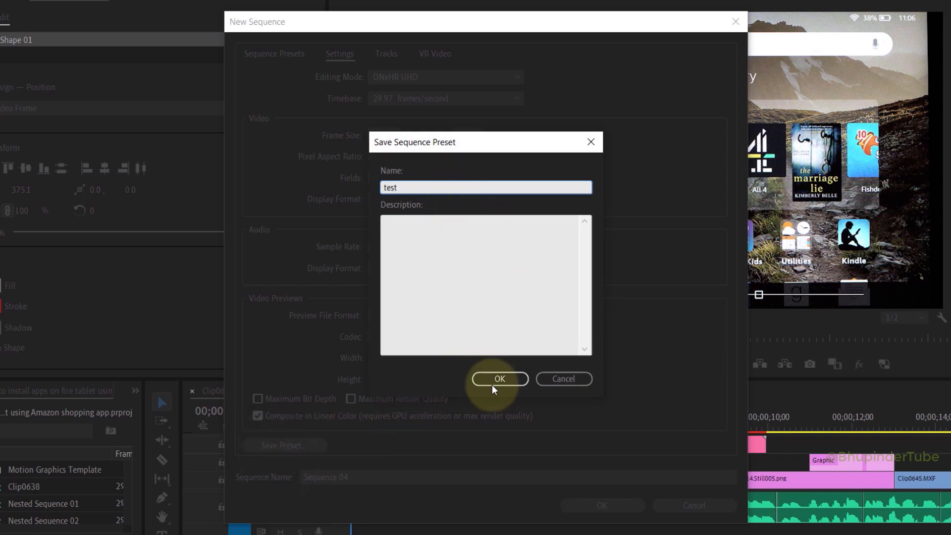
click(499, 378)
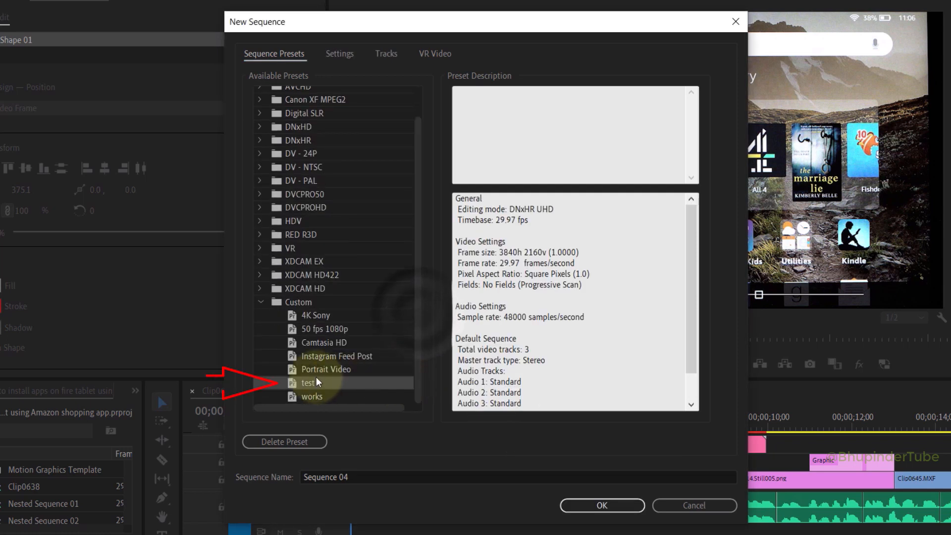
click(307, 383)
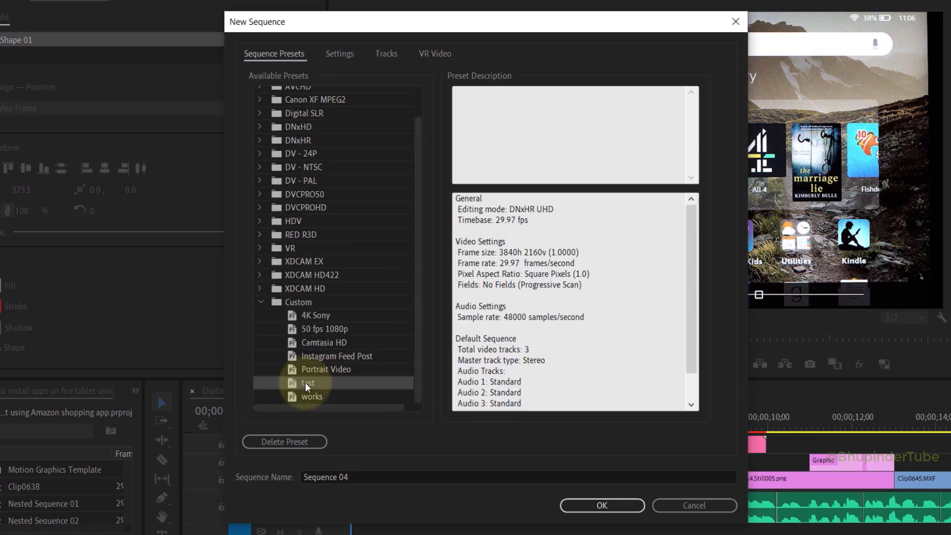
click(694, 505)
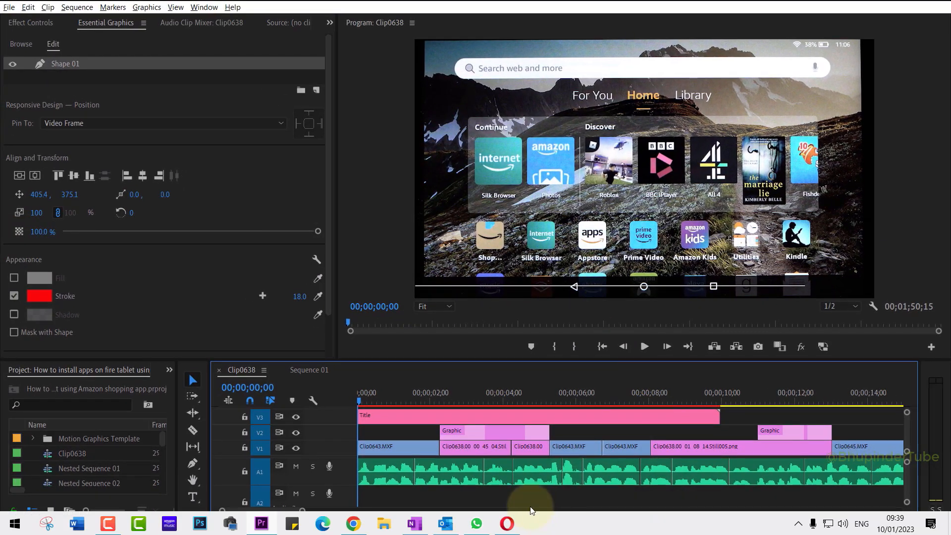
mouse_move(385, 525)
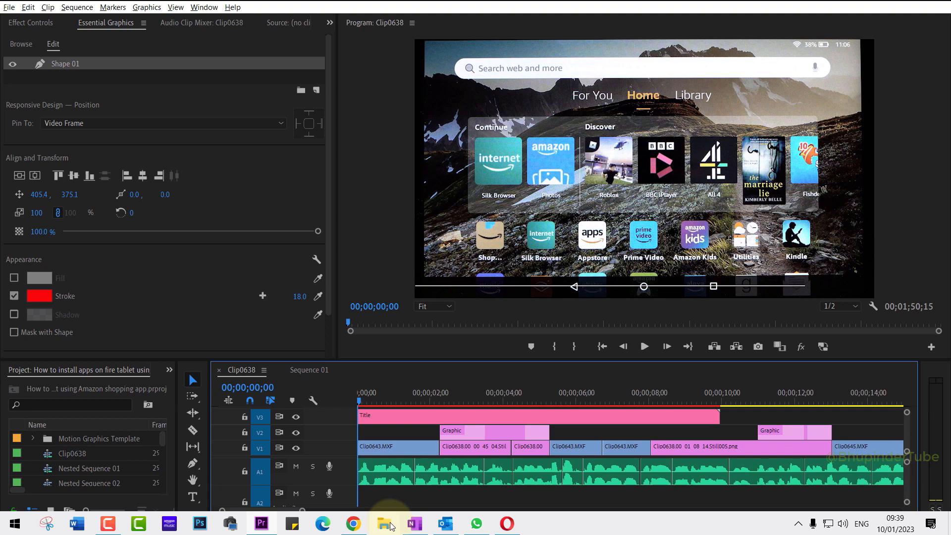
mouse_move(387, 526)
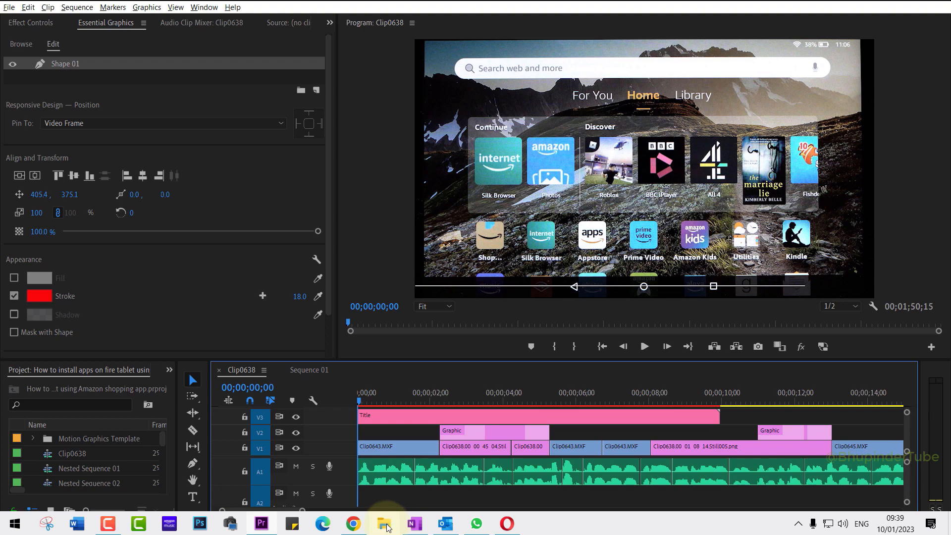
In File Explorer, navigate to Documents\Adobe\Premiere Pro\14.0\Profile\Settings\Custom
click(383, 523)
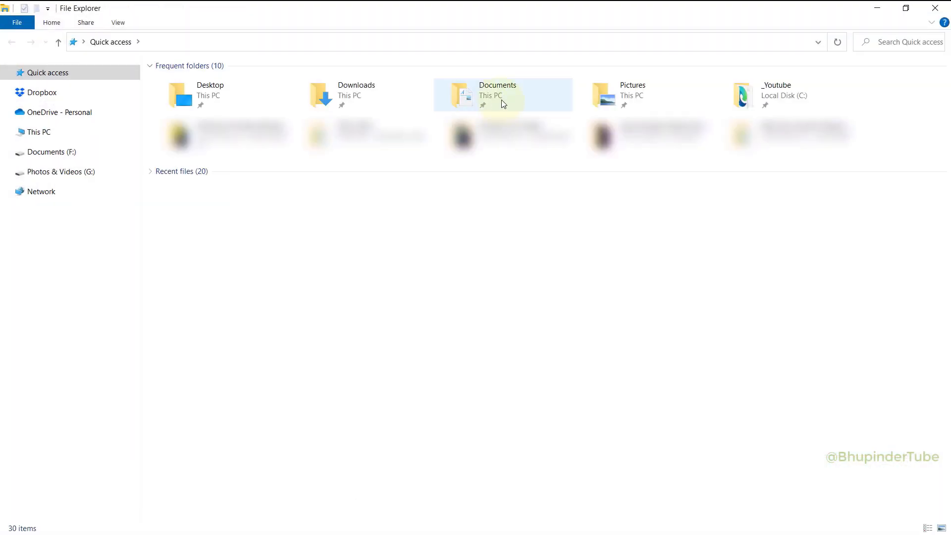
double_click(497, 94)
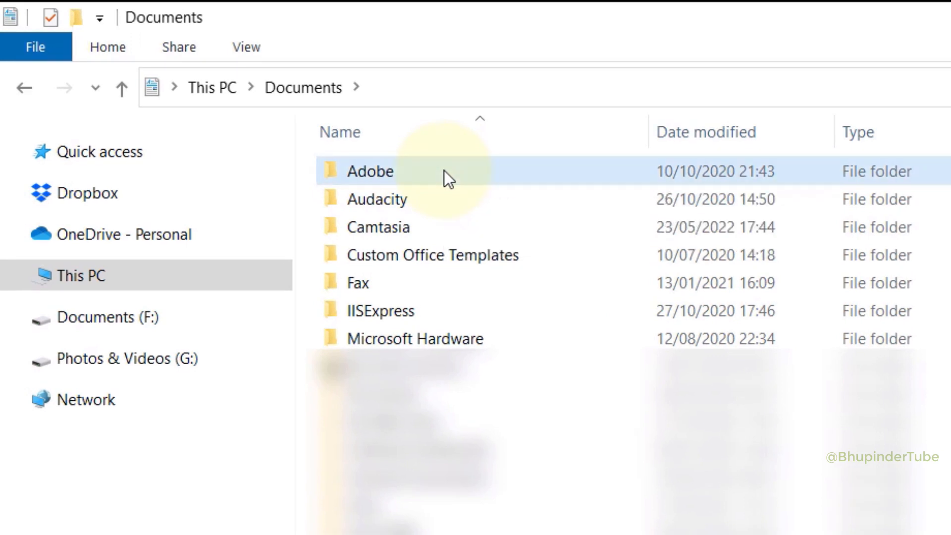
double_click(370, 171)
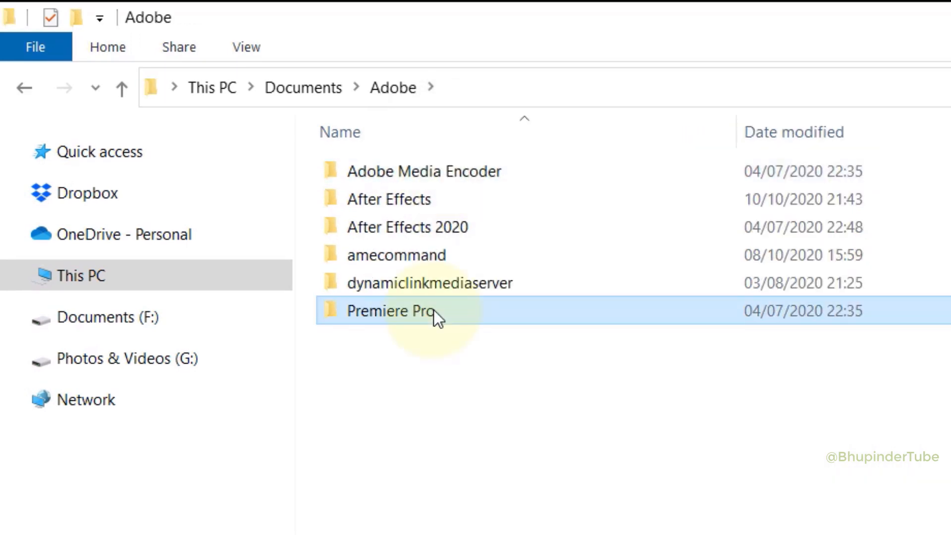
double_click(399, 311)
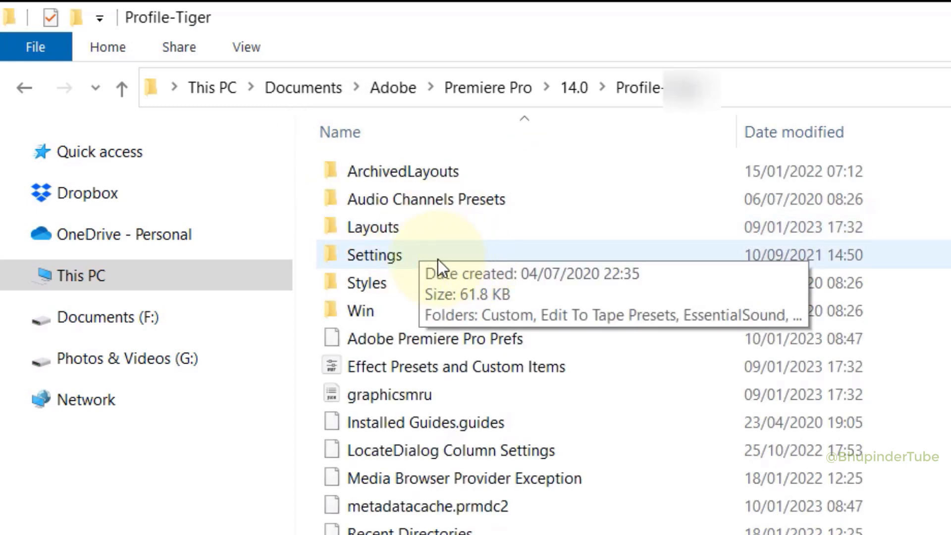
double_click(375, 255)
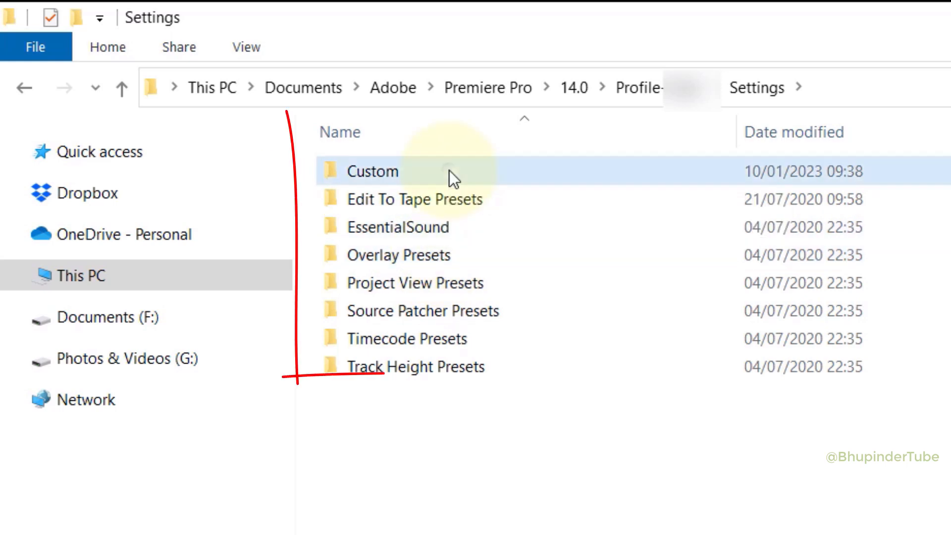
double_click(372, 171)
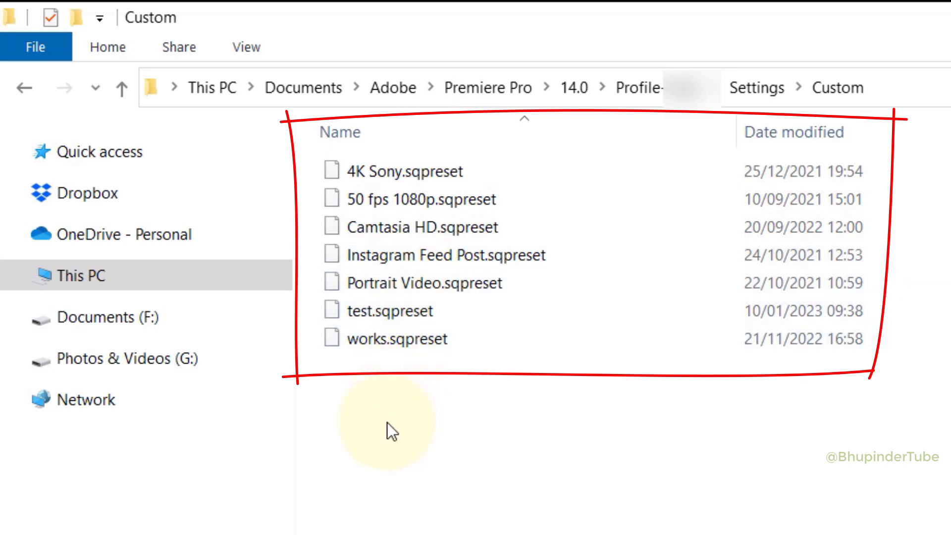
Delete the test.sqpreset file from the Custom folder
click(390, 311)
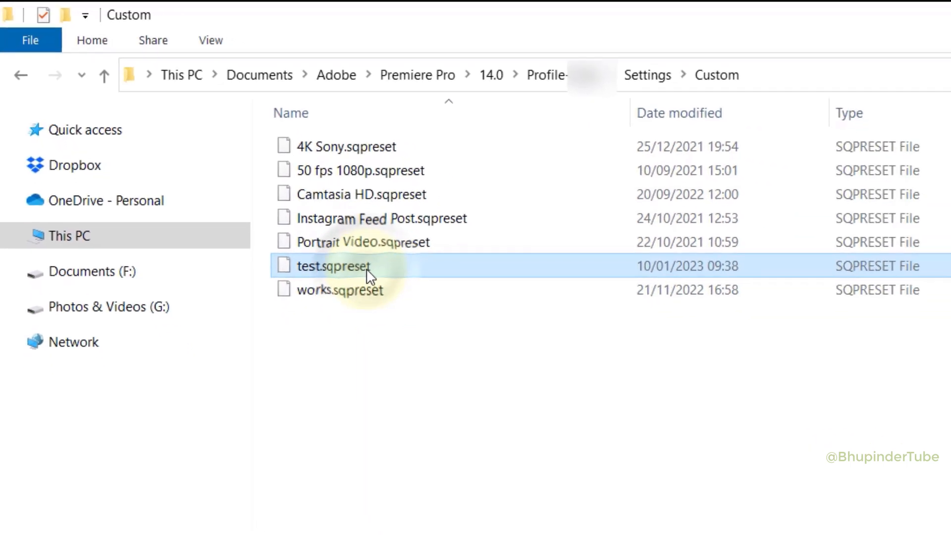
right_click(333, 267)
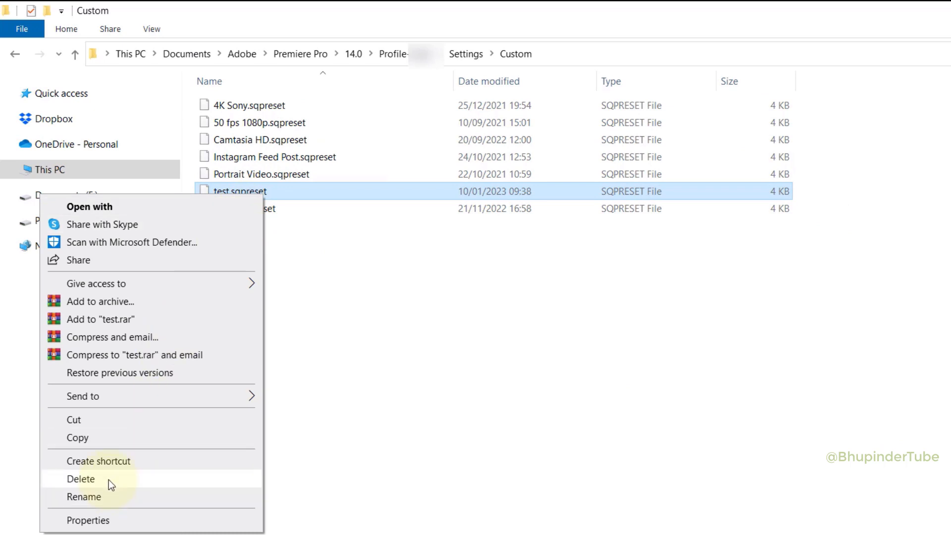
click(79, 479)
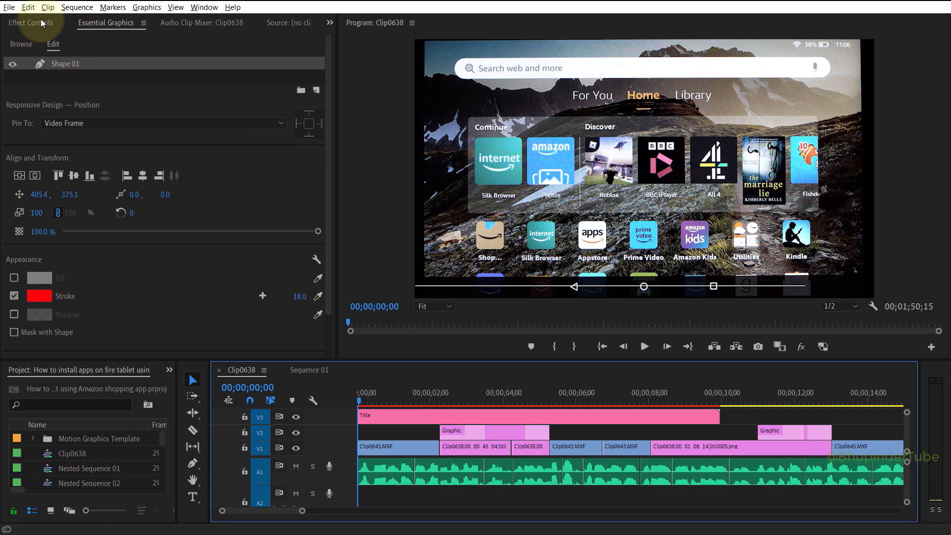
Reopen the sequence presets and dismiss the missing plug-in error for the broken test entry
click(6, 7)
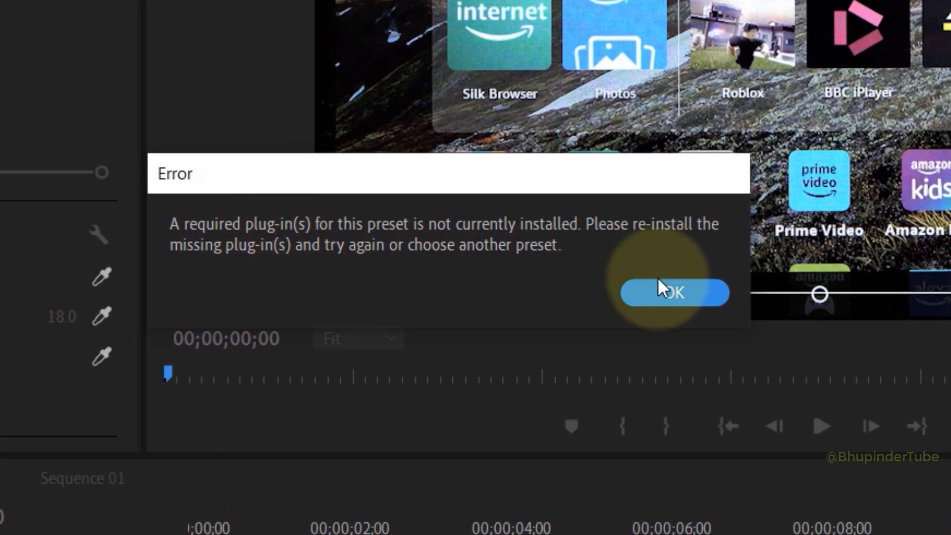
click(674, 293)
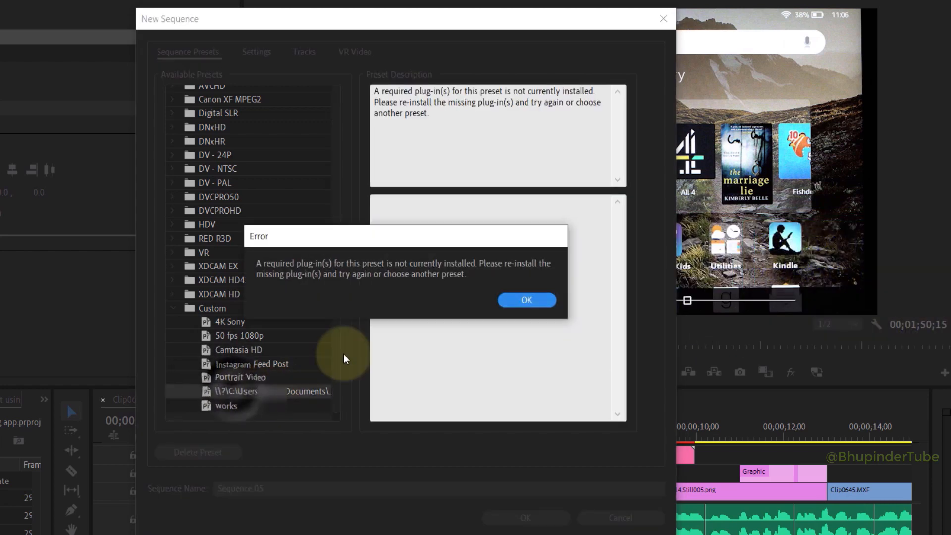
Dismiss the plug-in error and remove the broken test entry with Delete Preset
click(527, 299)
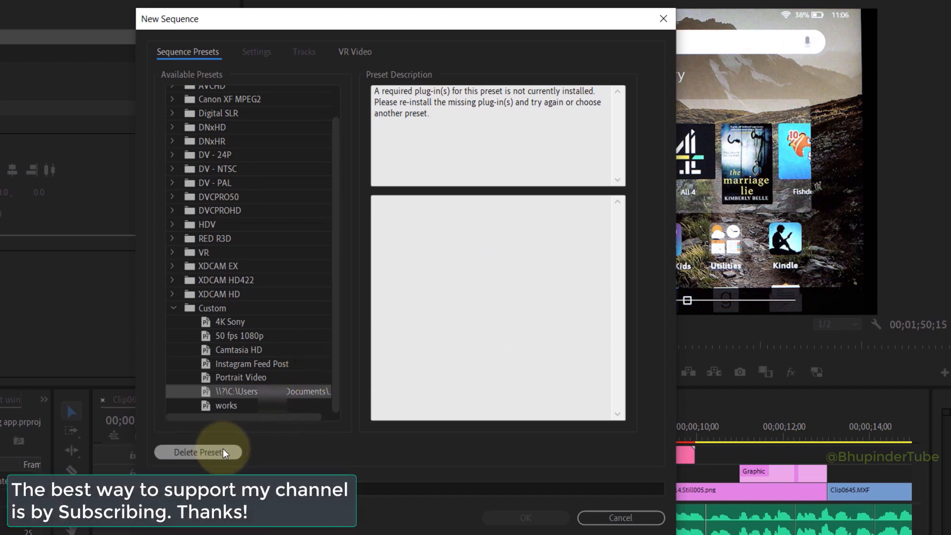
click(198, 452)
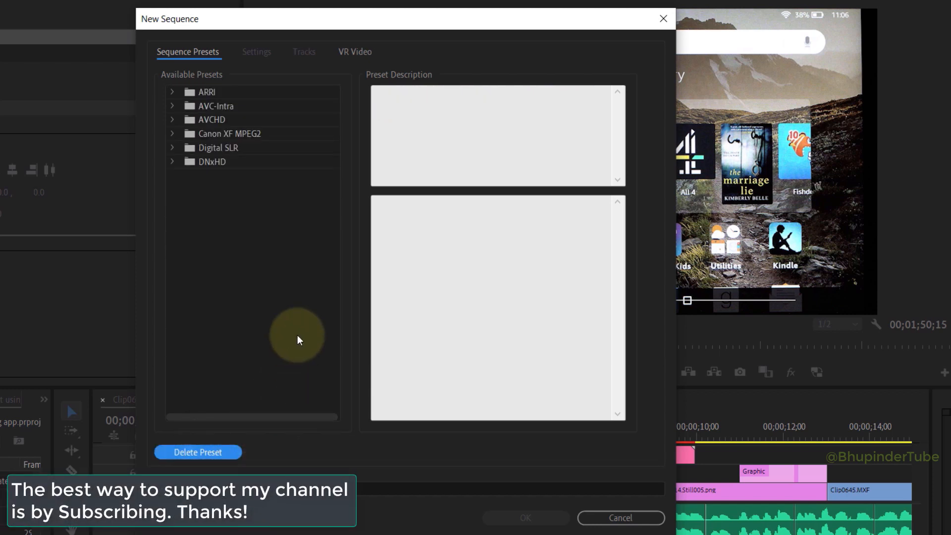